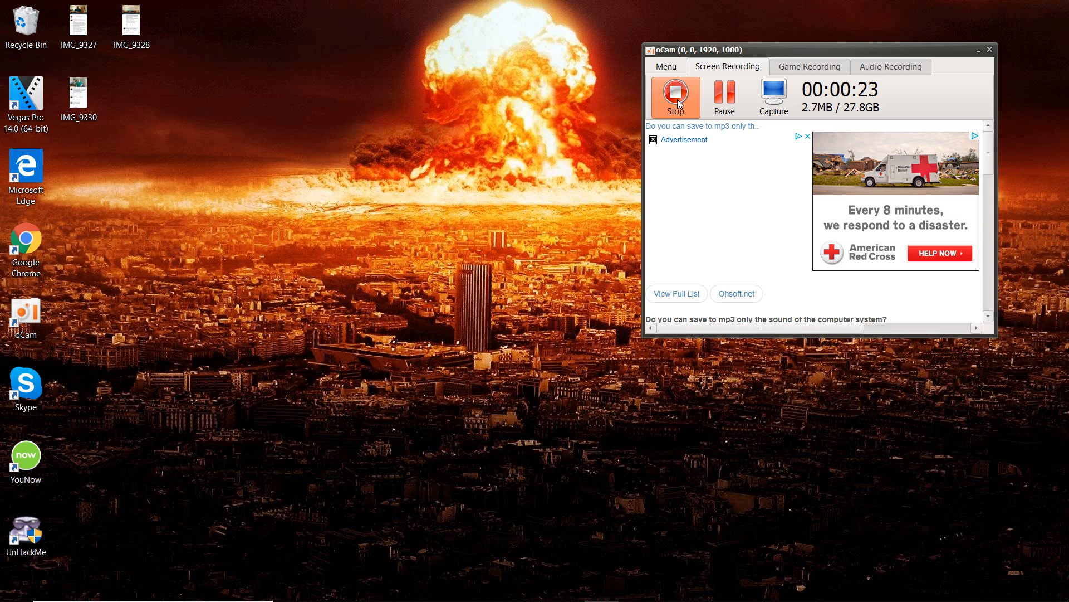
mouse_move(643, 110)
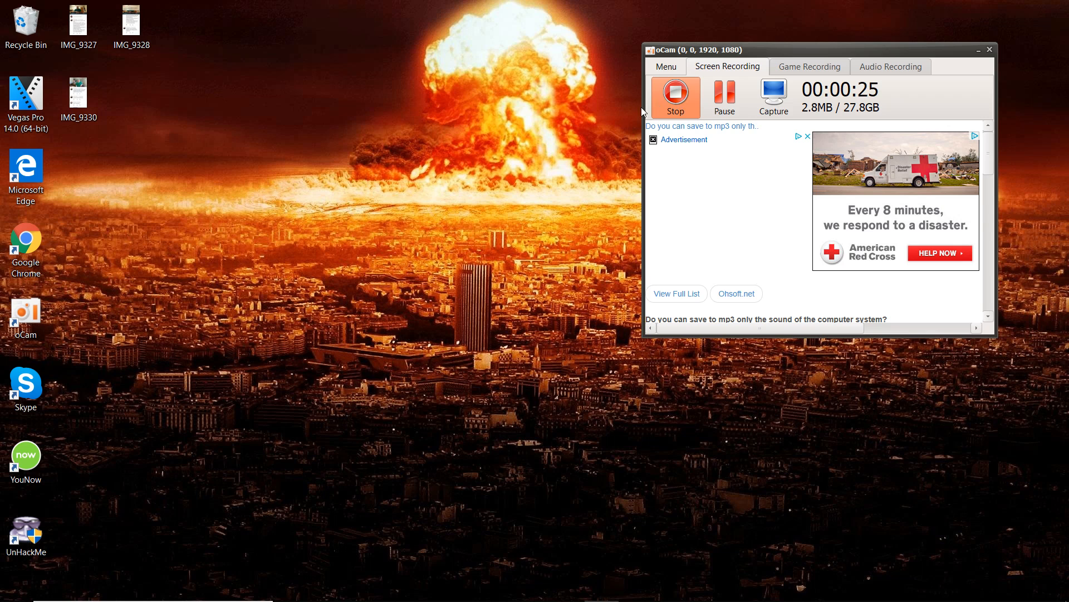
mouse_move(756, 464)
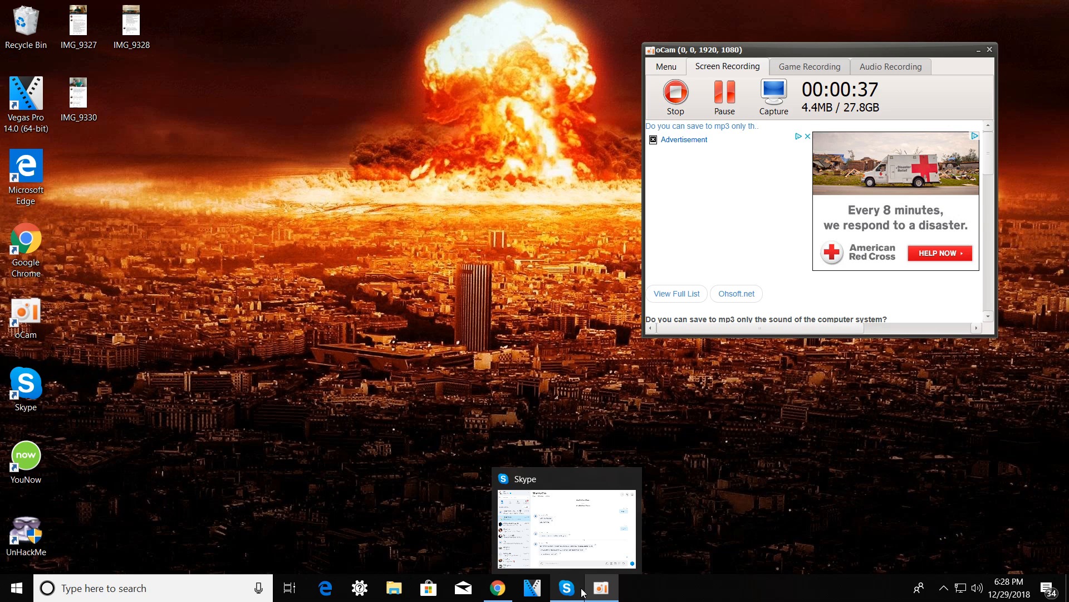
mouse_move(578, 576)
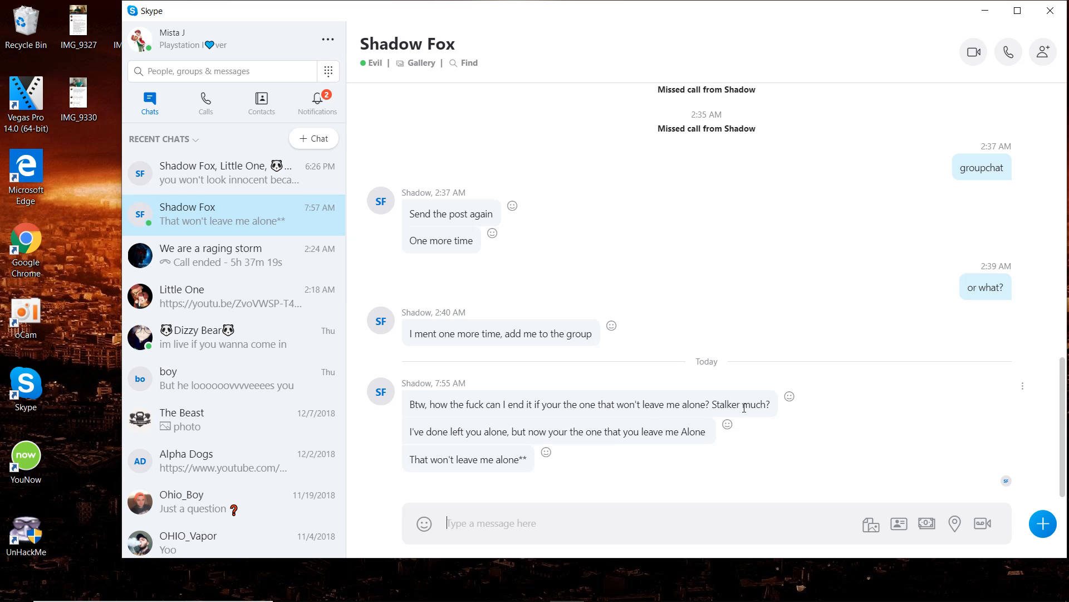
mouse_move(455, 438)
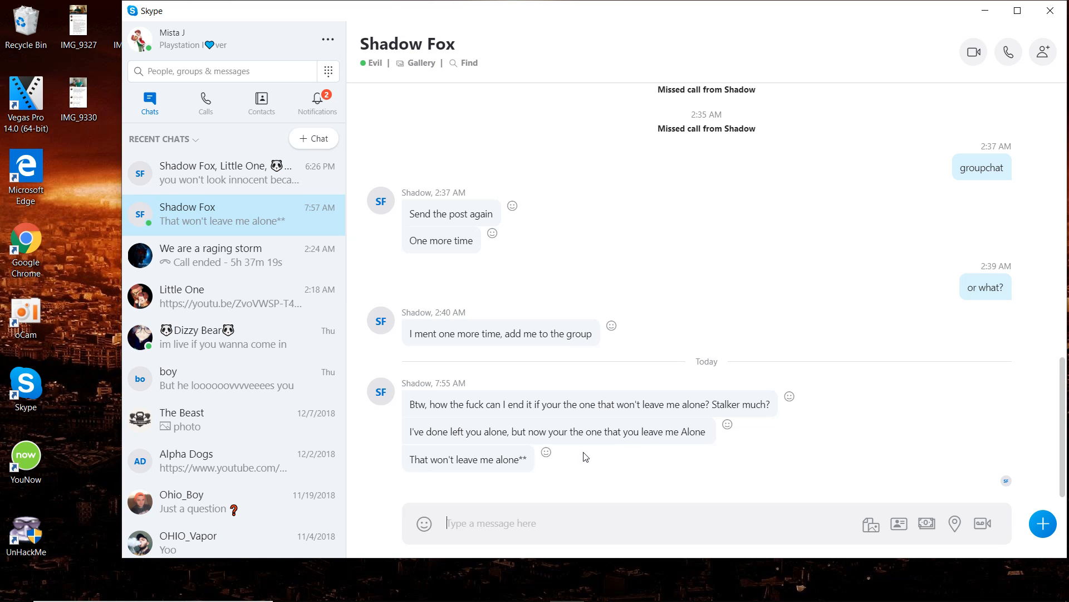
mouse_move(555, 460)
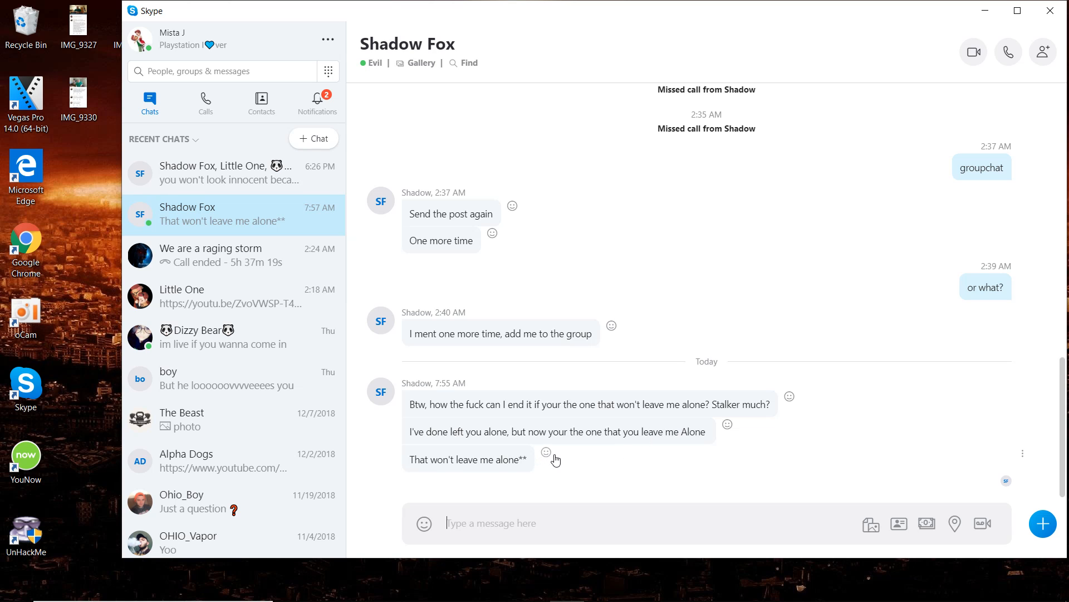
mouse_move(575, 454)
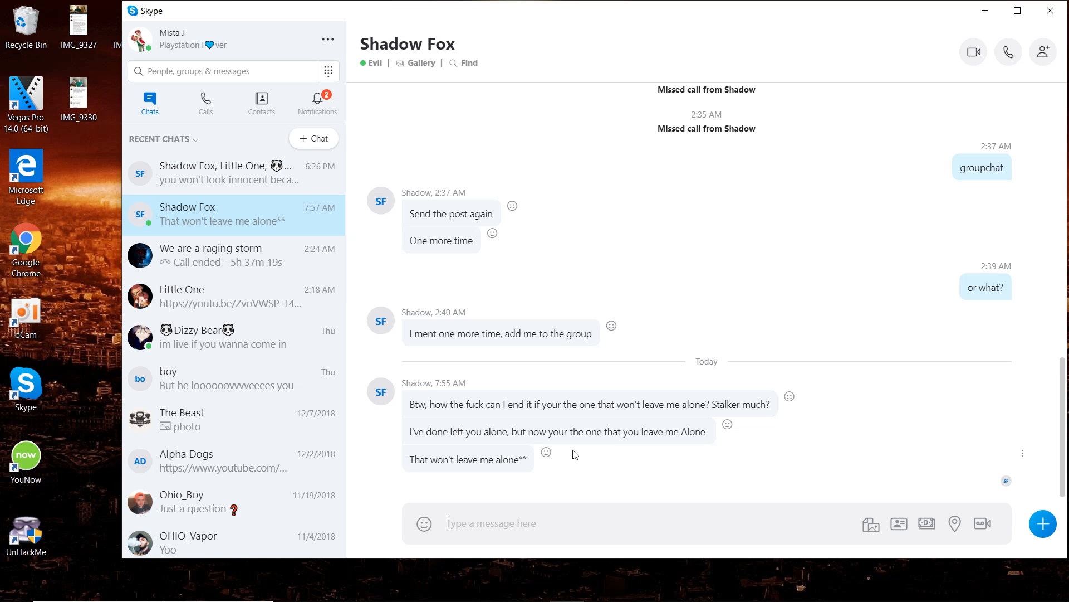
mouse_move(560, 411)
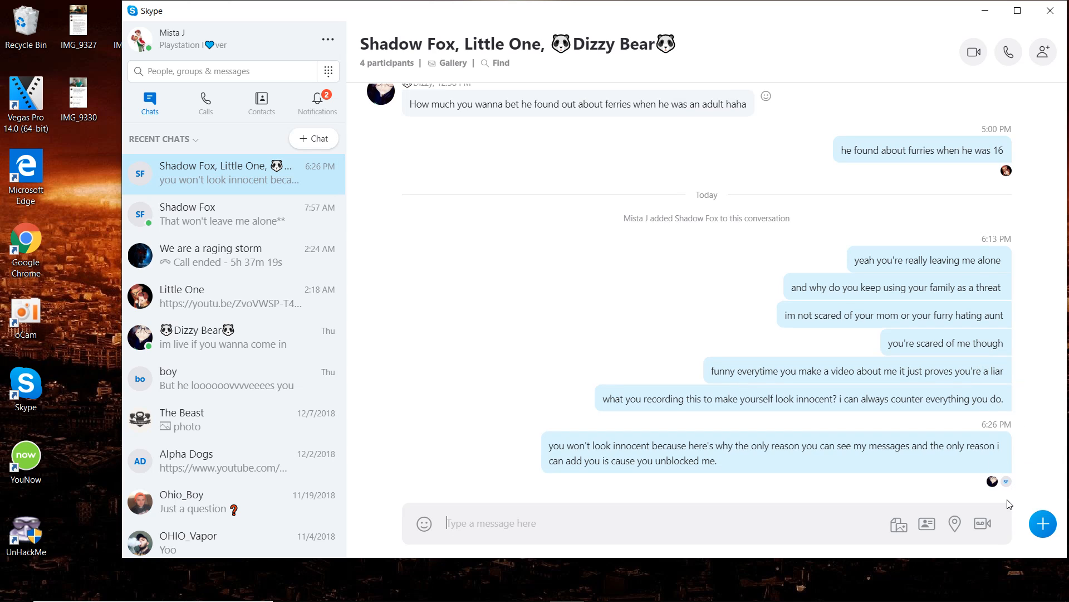
mouse_move(282, 219)
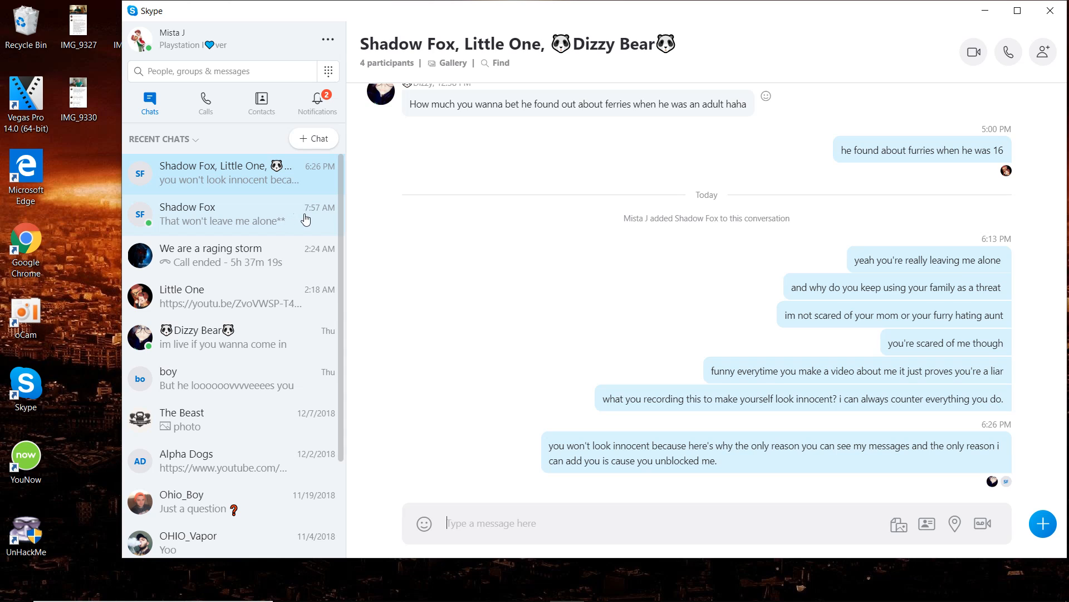
mouse_move(335, 218)
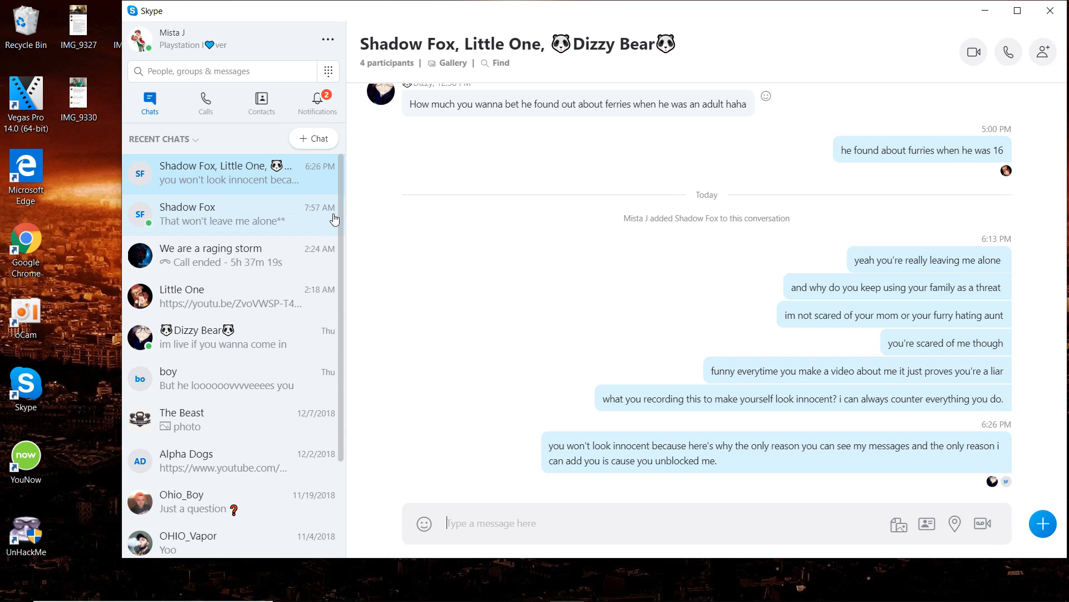
mouse_move(319, 221)
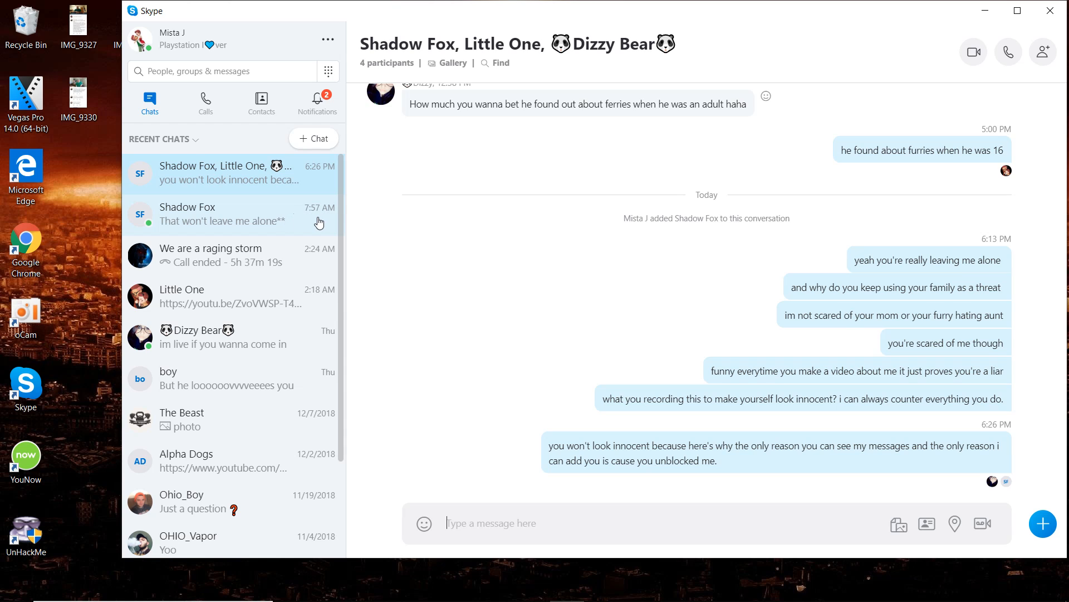
mouse_move(324, 223)
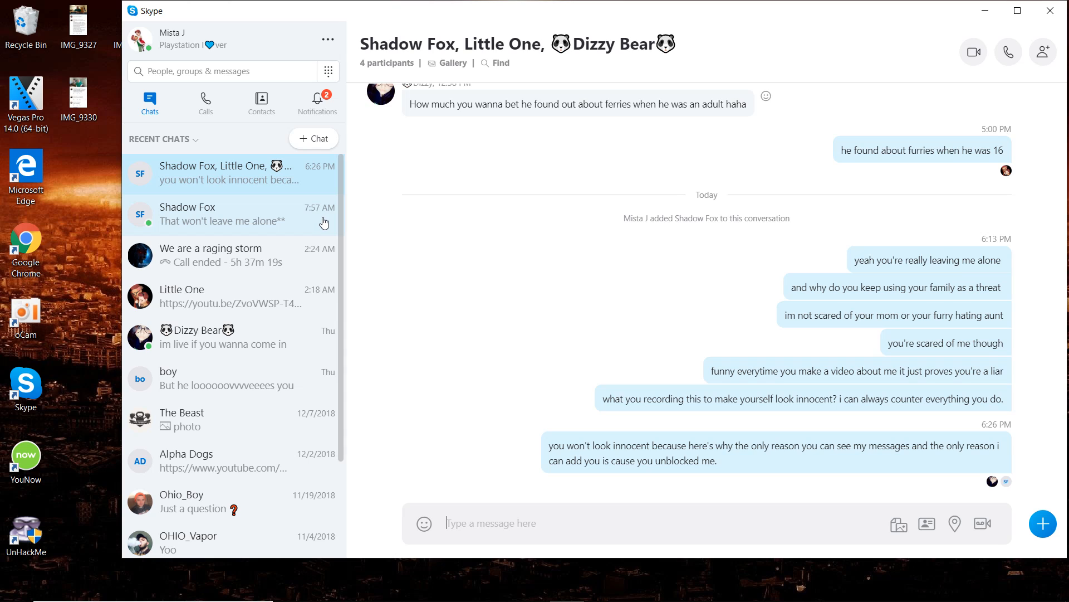
mouse_move(329, 221)
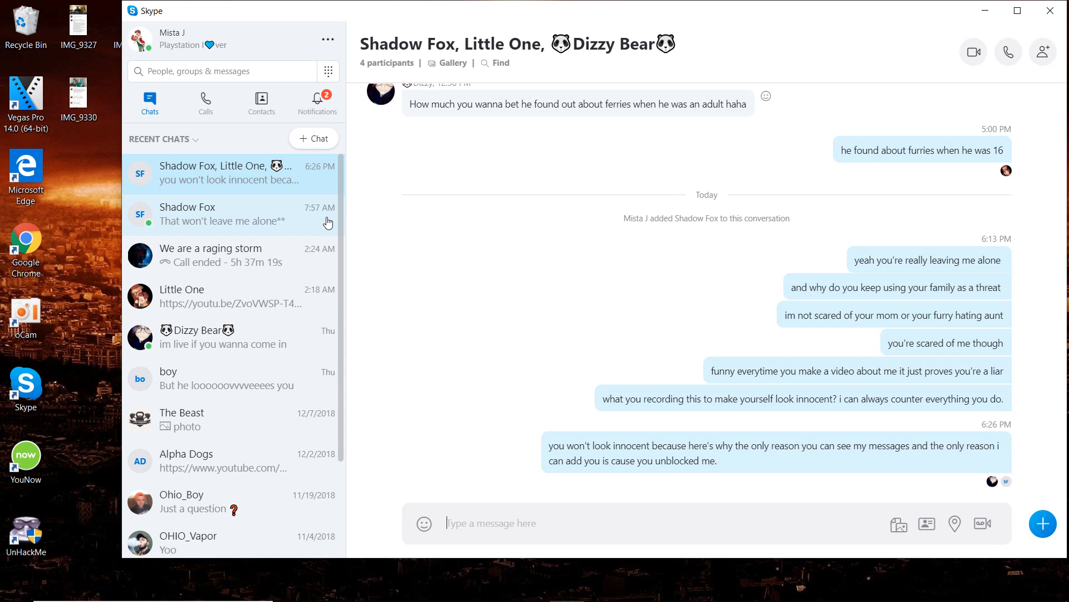
mouse_move(324, 224)
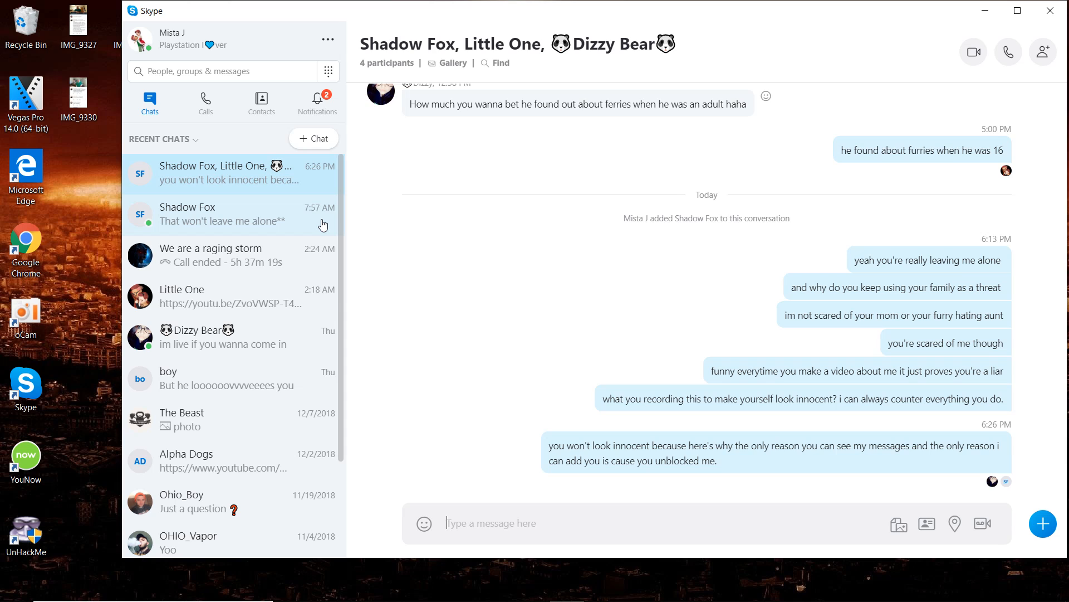
mouse_move(331, 223)
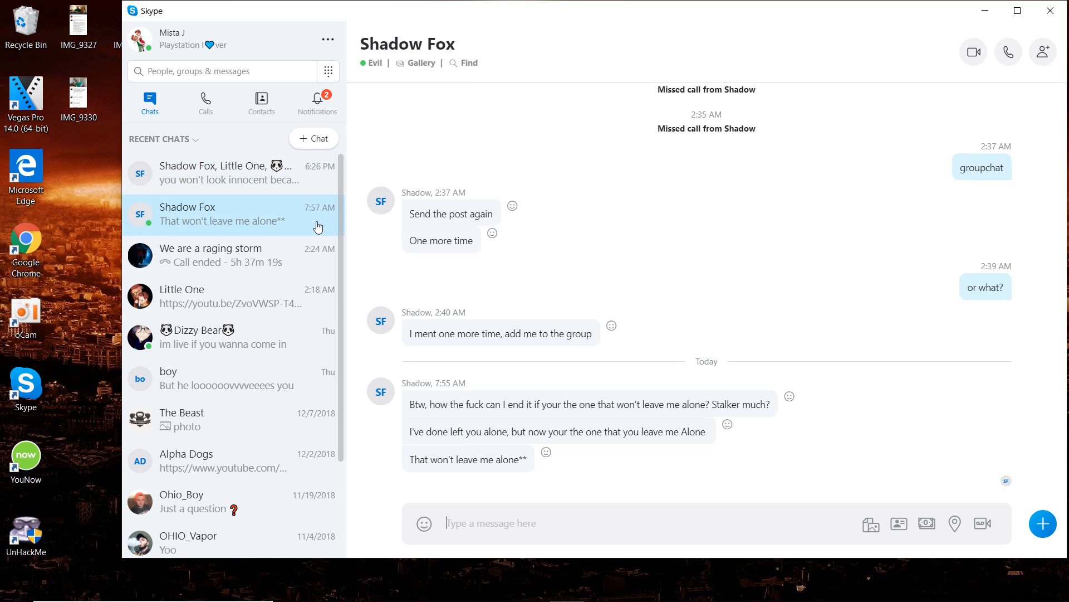
mouse_move(346, 223)
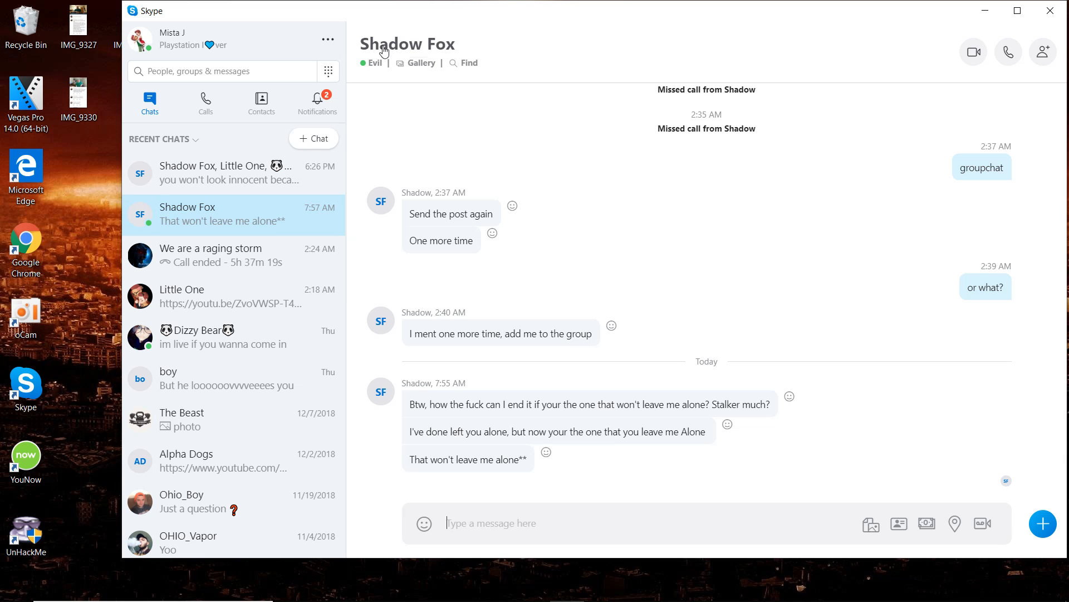
mouse_move(290, 121)
text(btw)
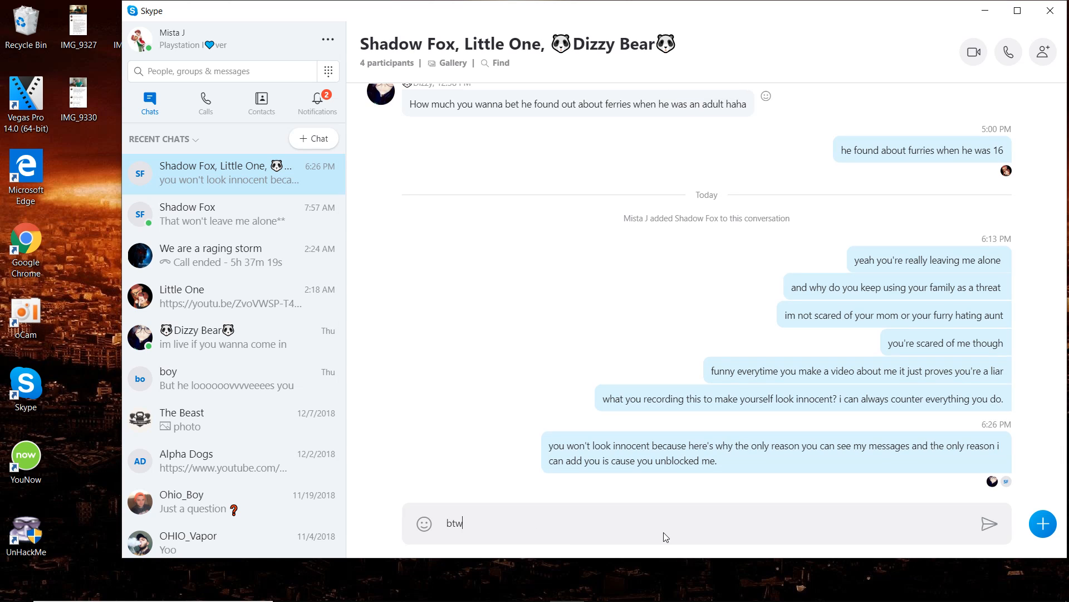
text(say hi)
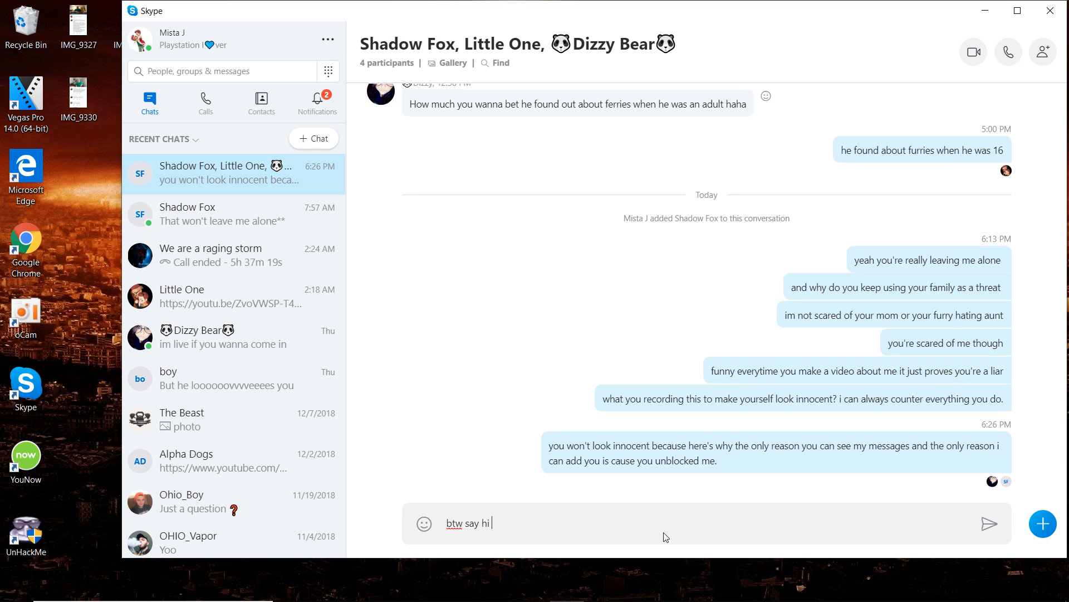
text(to my subscribers)
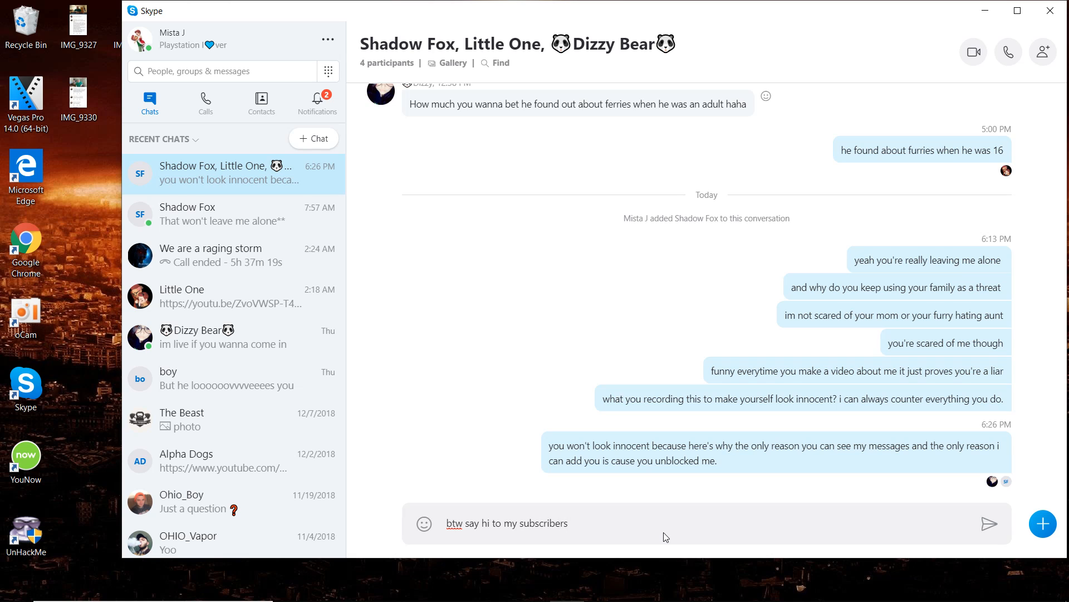
text(:))
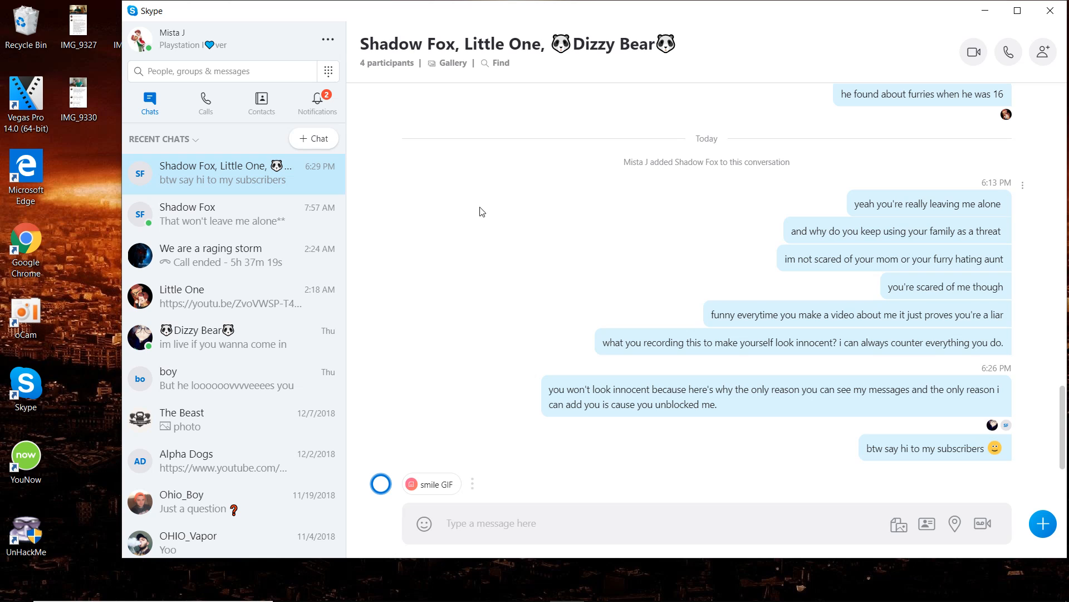
mouse_move(791, 299)
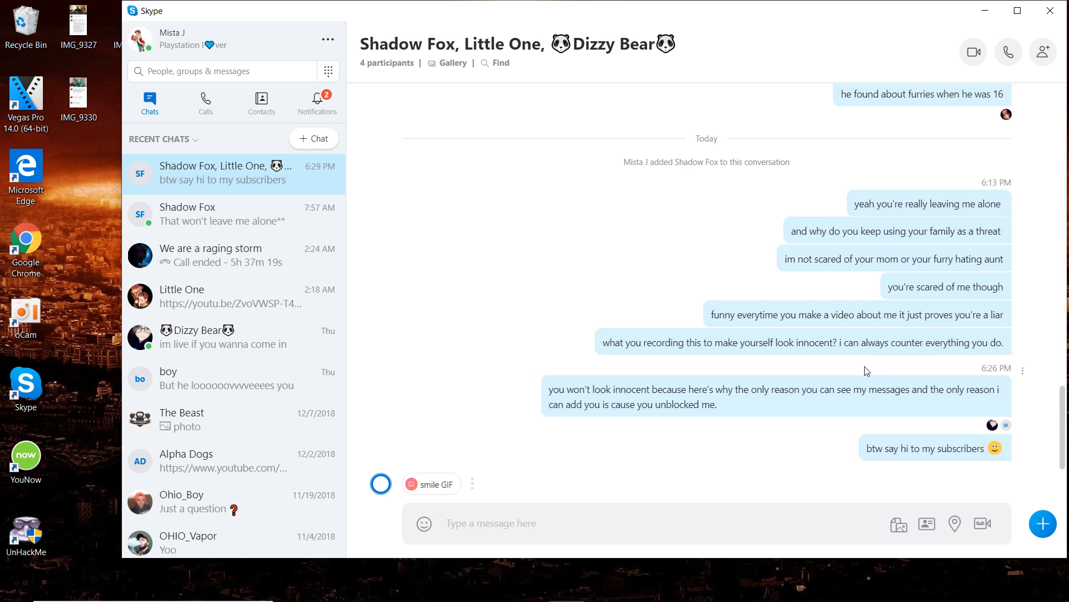
mouse_move(926, 365)
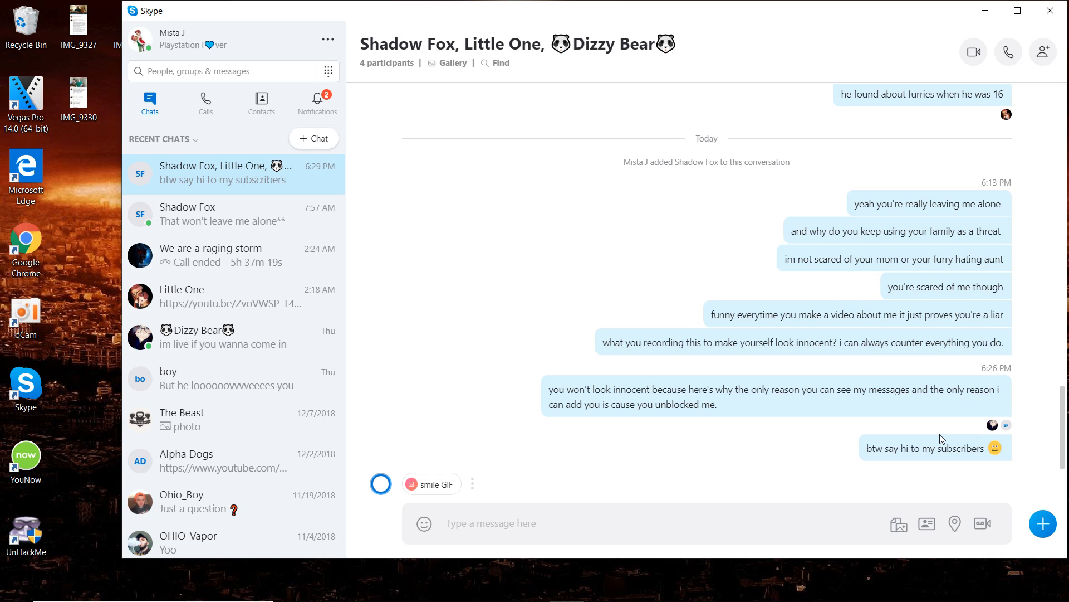
mouse_move(965, 436)
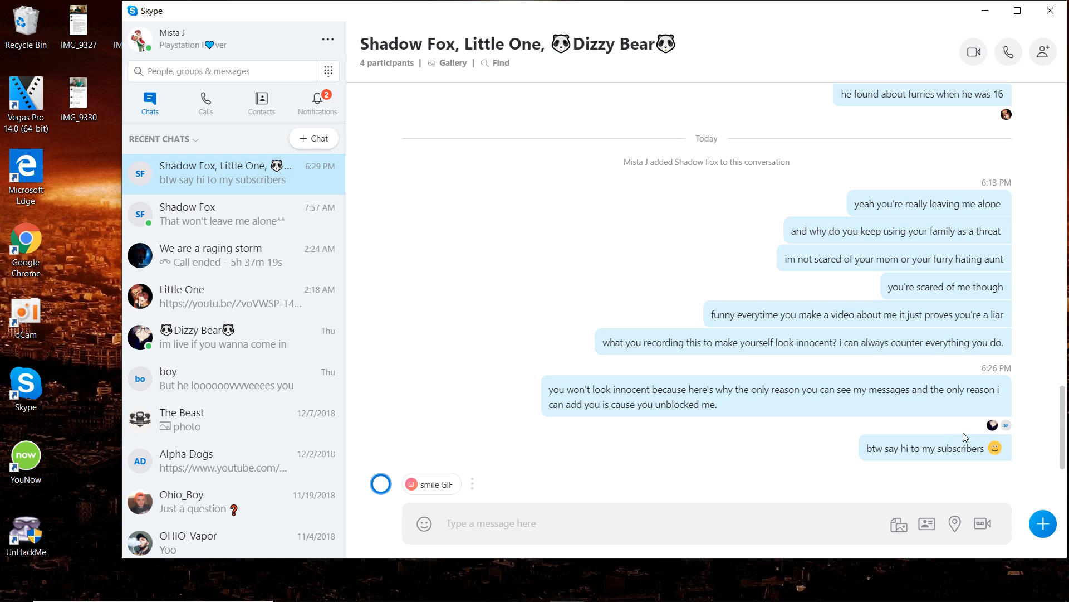